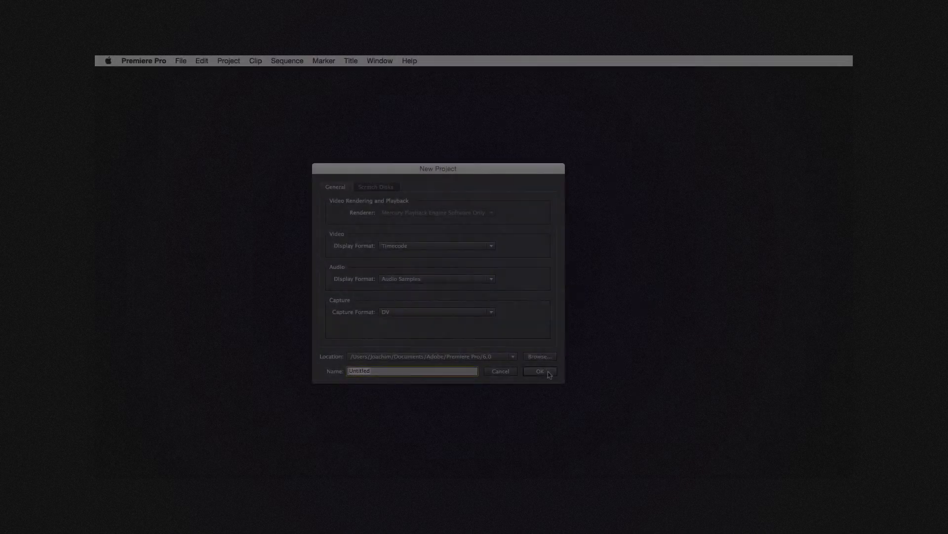
Step: Create a new project overwriting the old file, add a DV-PAL Sequence 01, and import stopWastingTime.wav
left_click(539, 371)
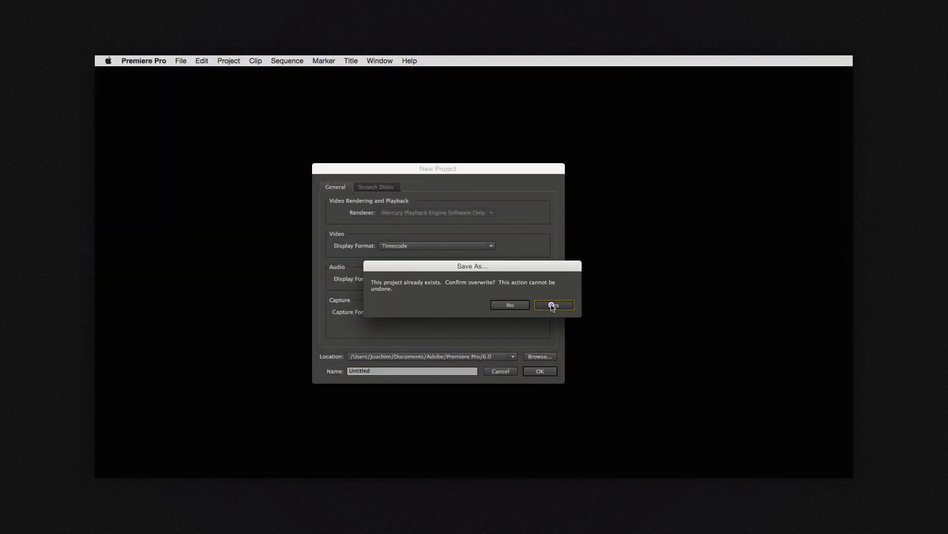
left_click(552, 304)
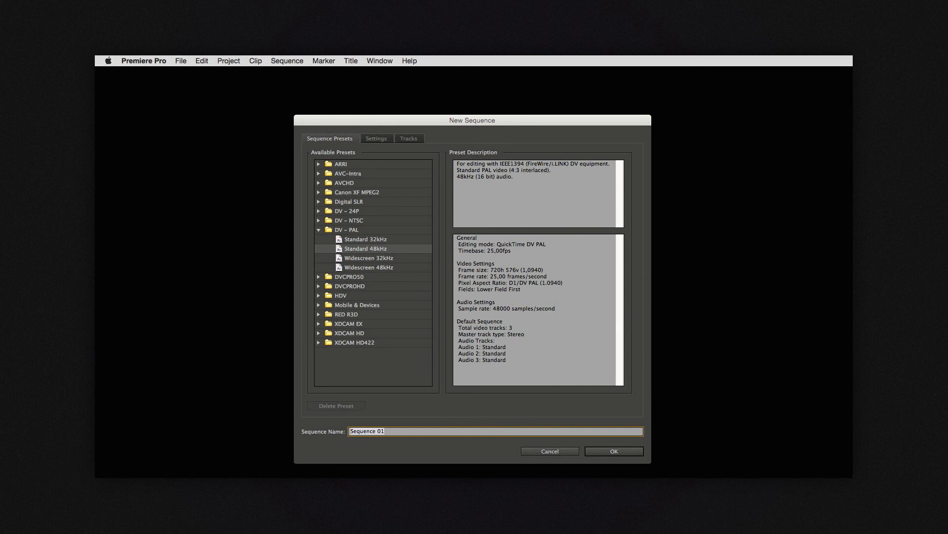
left_click(613, 451)
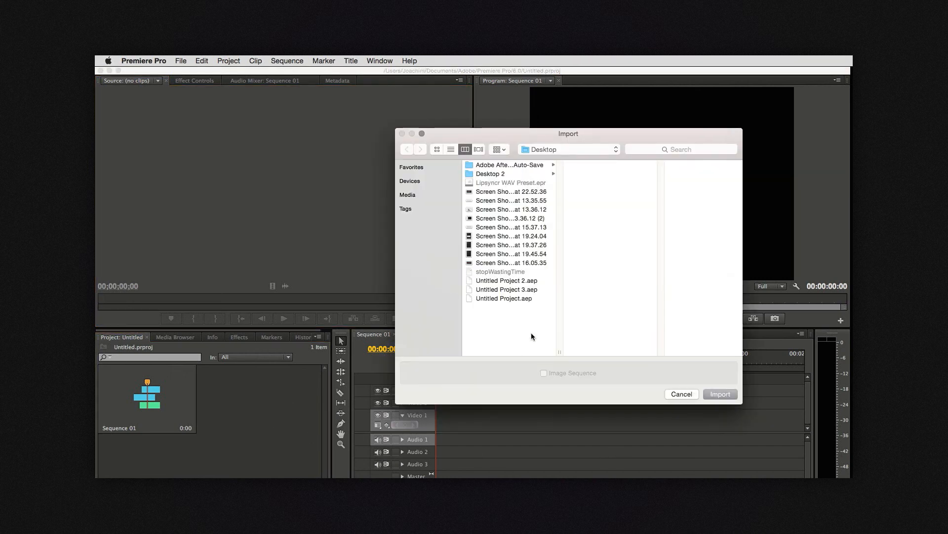
mouse_move(523, 276)
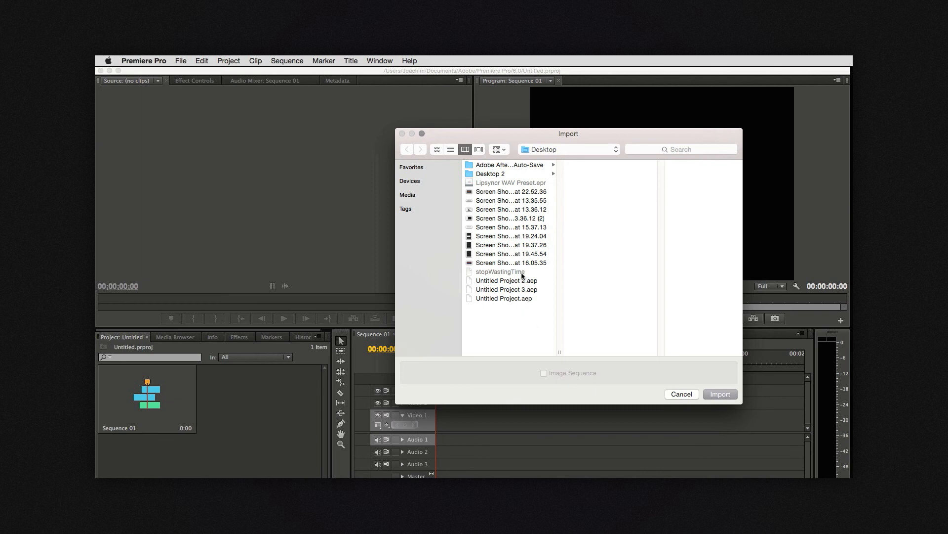
mouse_move(514, 273)
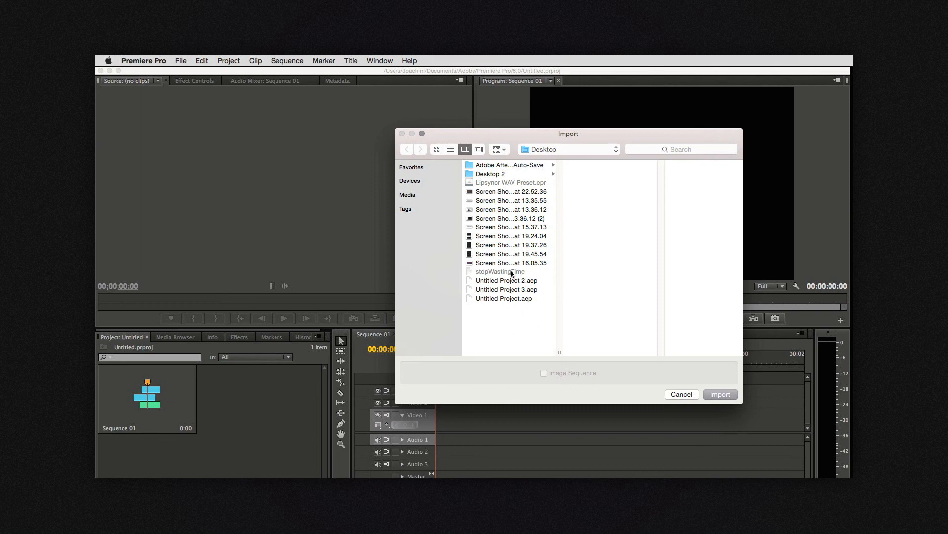
left_click(719, 394)
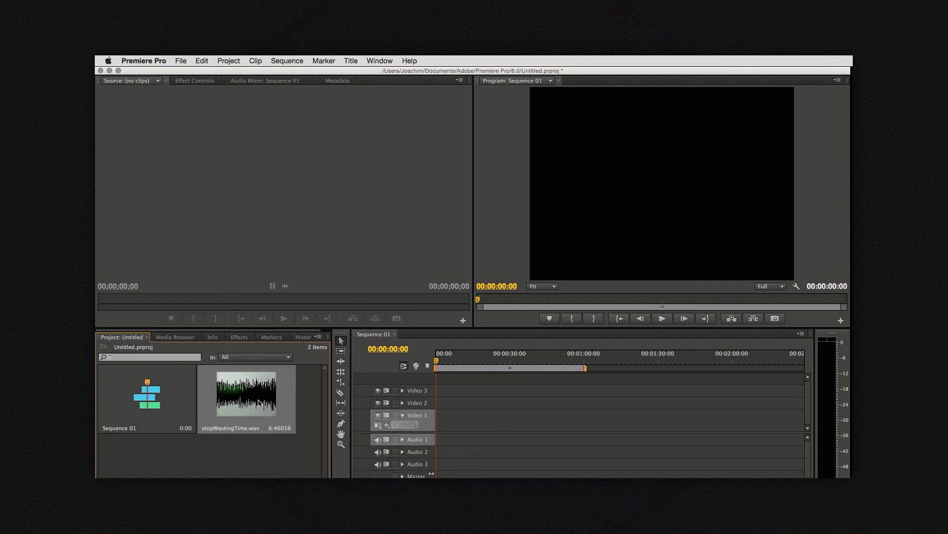
Step: Open Analyze Content for stopWastingTime.wav, keeping English (U.S.) speech at High quality
right_click(246, 396)
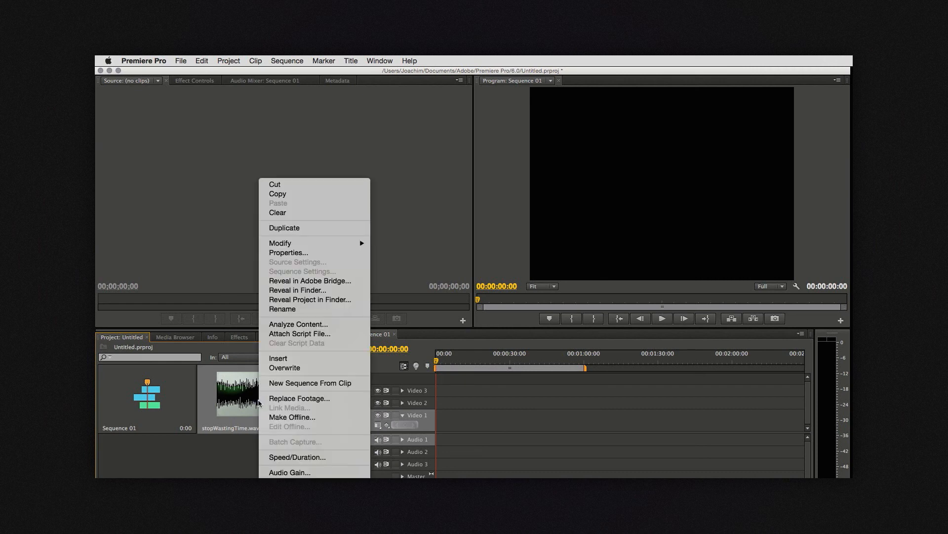
mouse_move(297, 324)
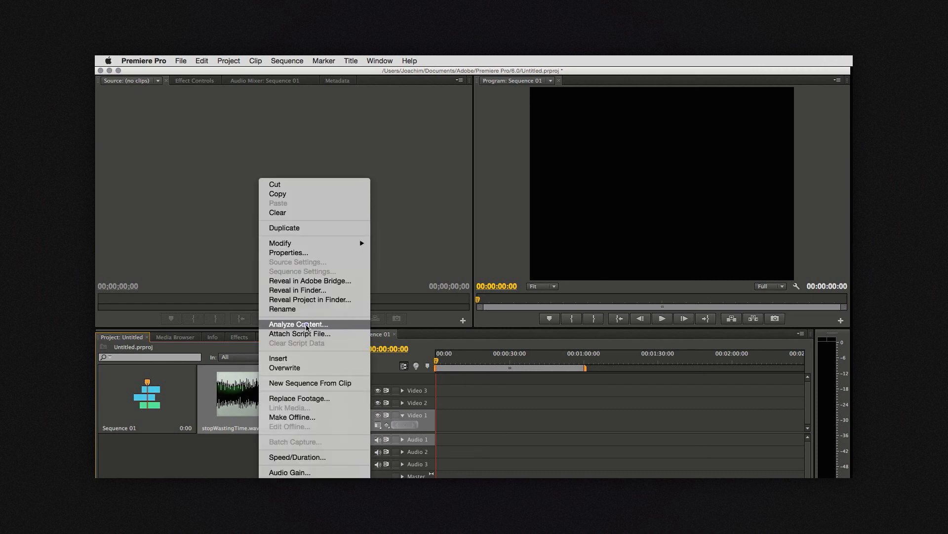
left_click(298, 324)
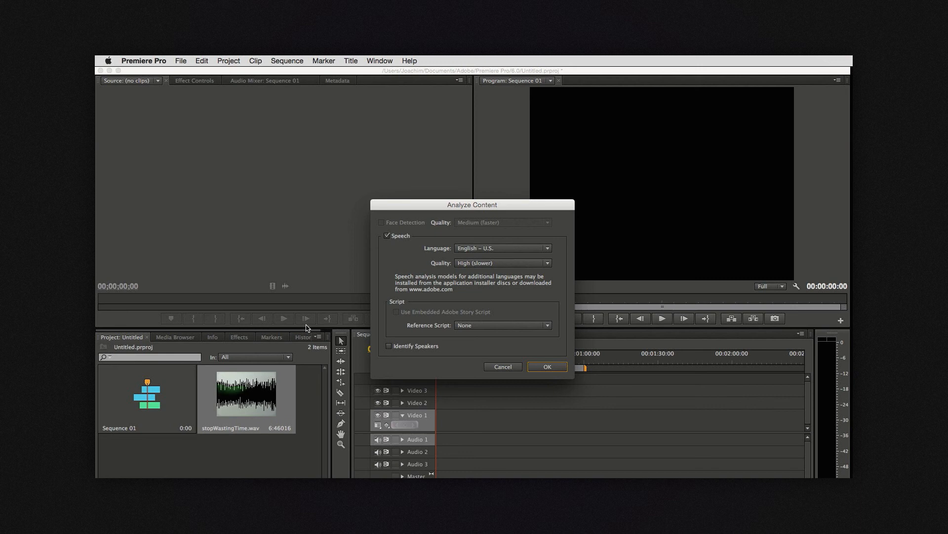
mouse_move(440, 229)
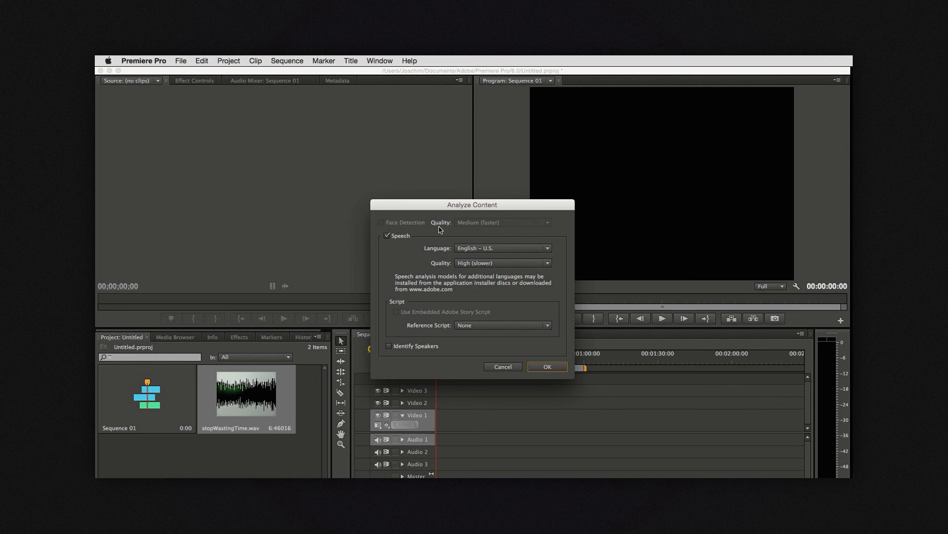
mouse_move(447, 256)
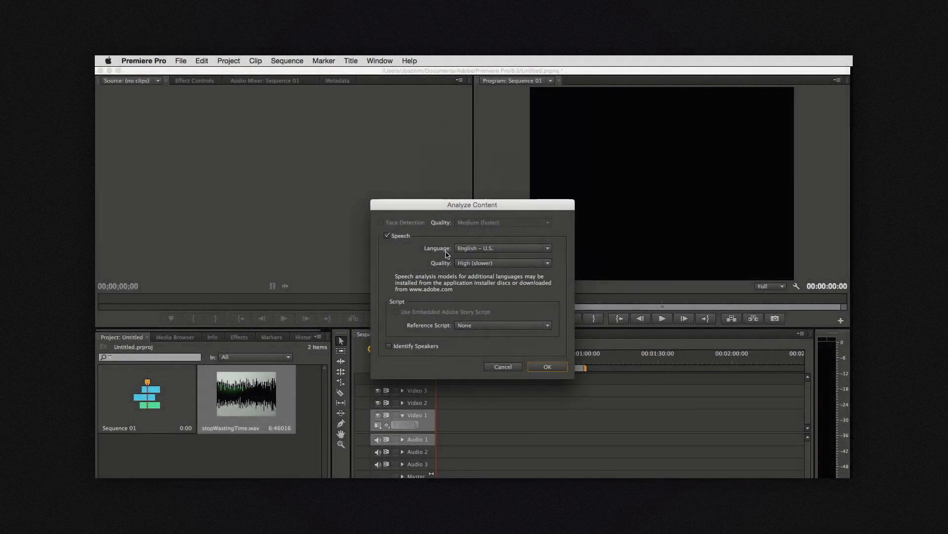
mouse_move(431, 270)
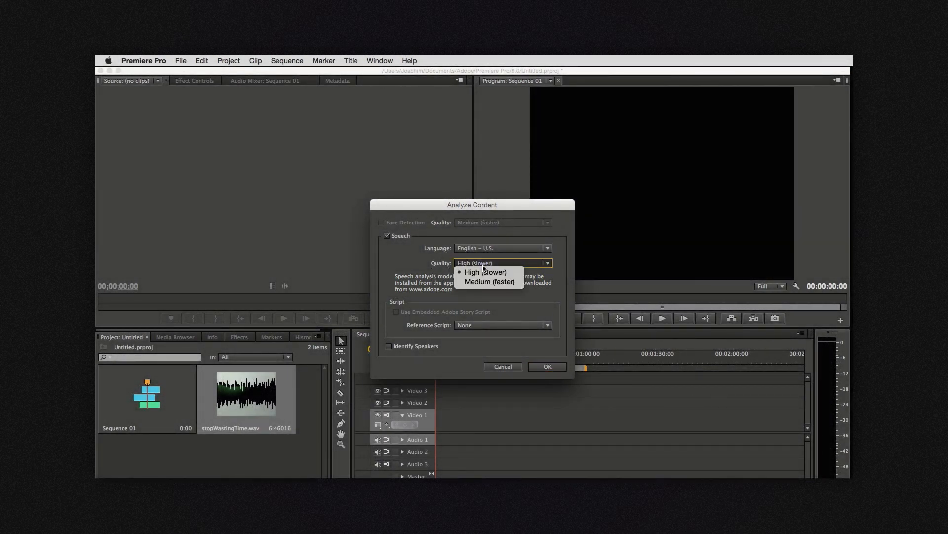
left_click(484, 272)
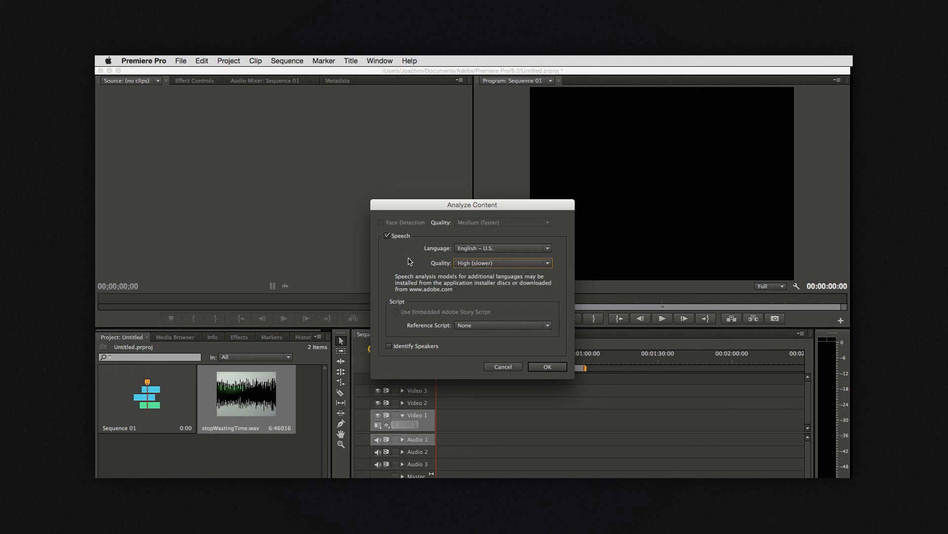
mouse_move(488, 336)
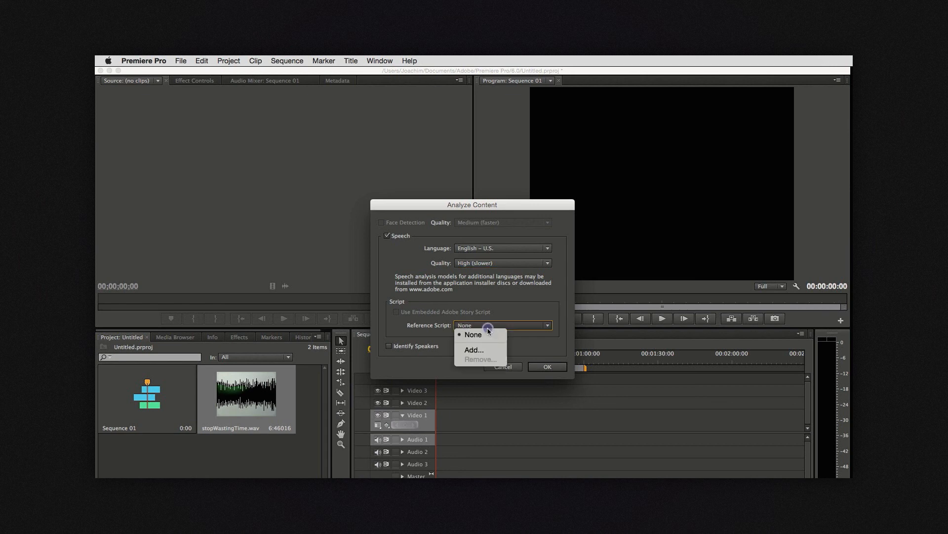
Step: Add the stopWastingTime script as reference, marked as matching the recorded dialogue
left_click(474, 349)
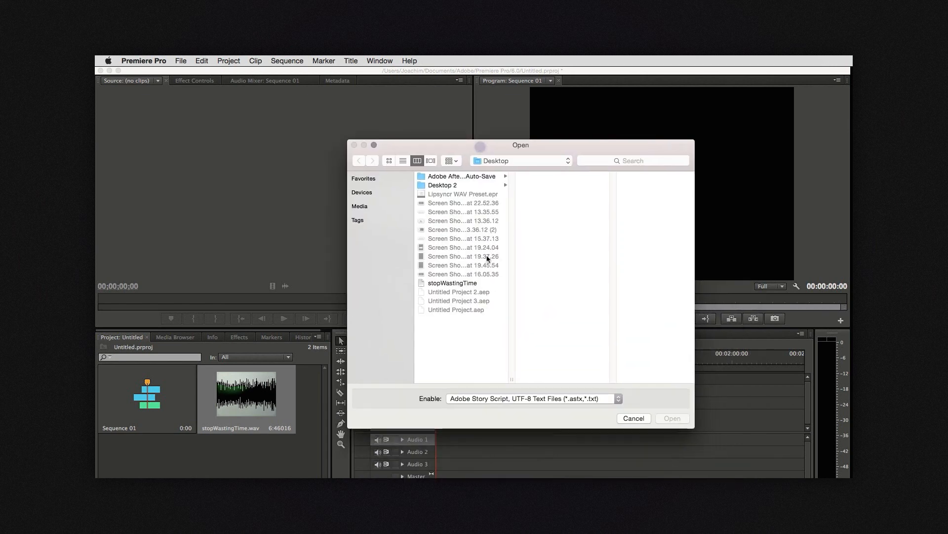
left_click(453, 283)
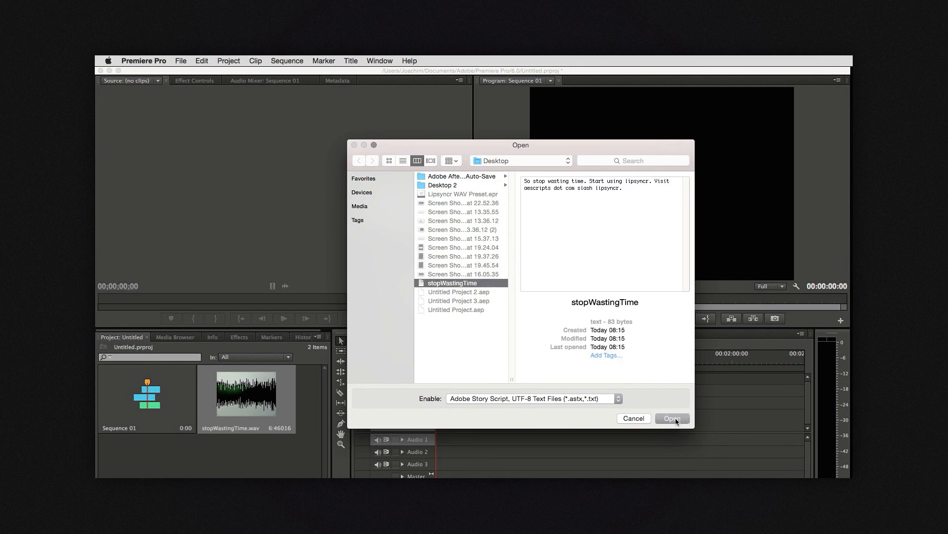
mouse_move(600, 407)
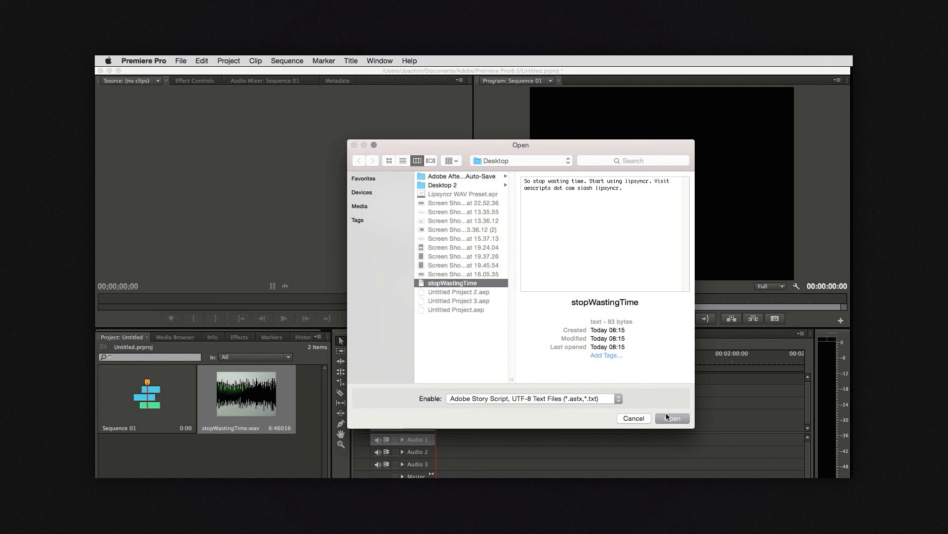
left_click(672, 418)
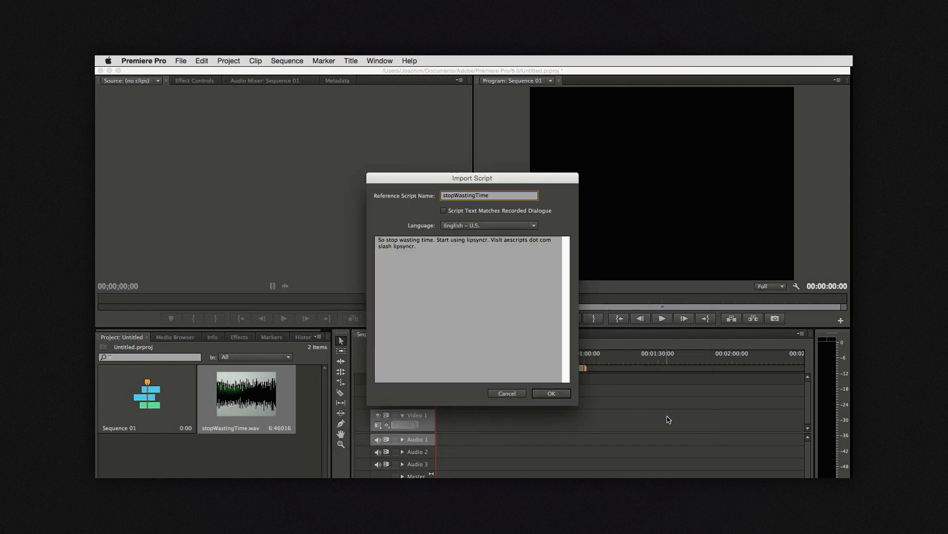
mouse_move(625, 412)
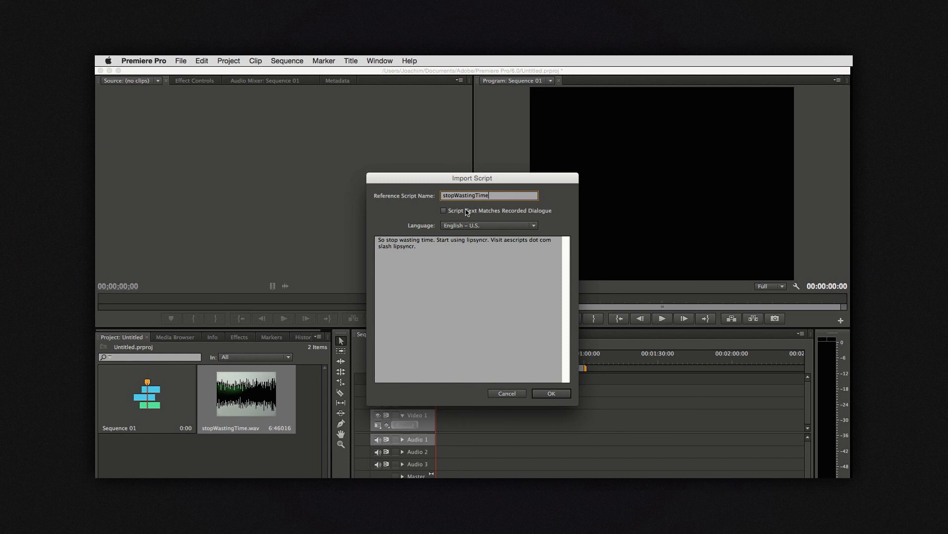
mouse_move(444, 211)
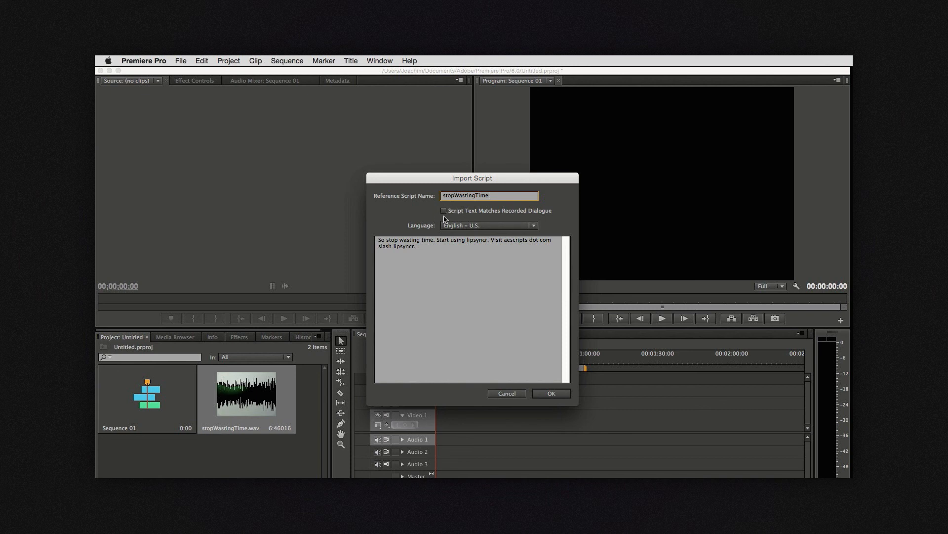
left_click(443, 210)
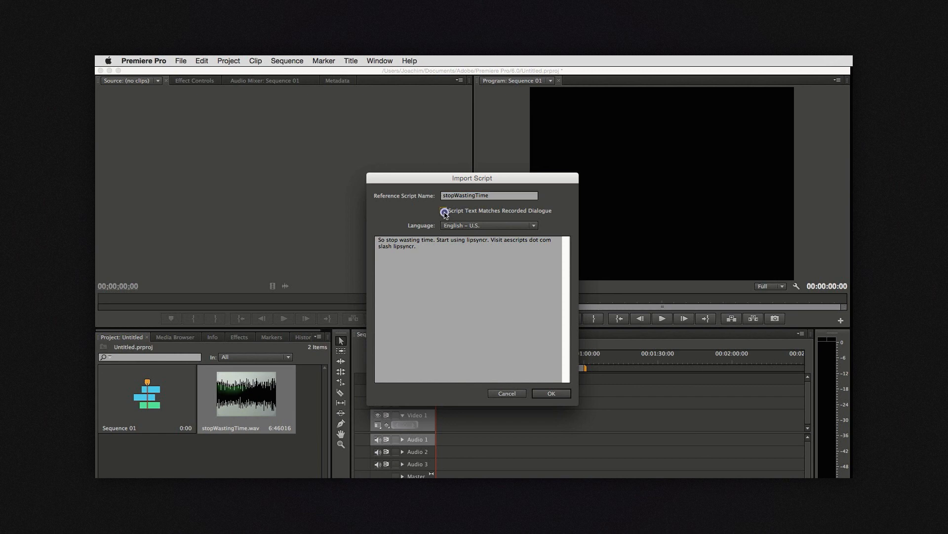
left_click(444, 210)
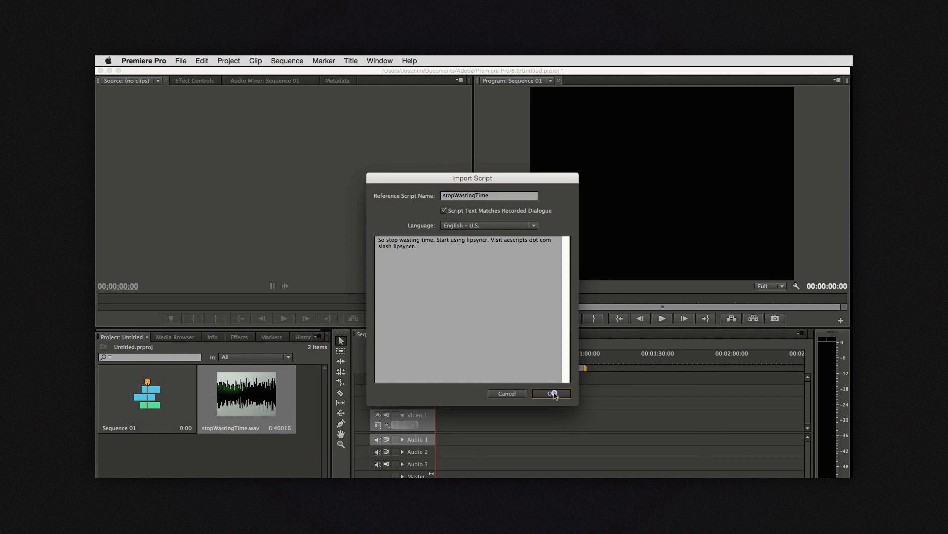
Step: Choose stopWastingTime as the reference script and start the speech analysis
left_click(550, 393)
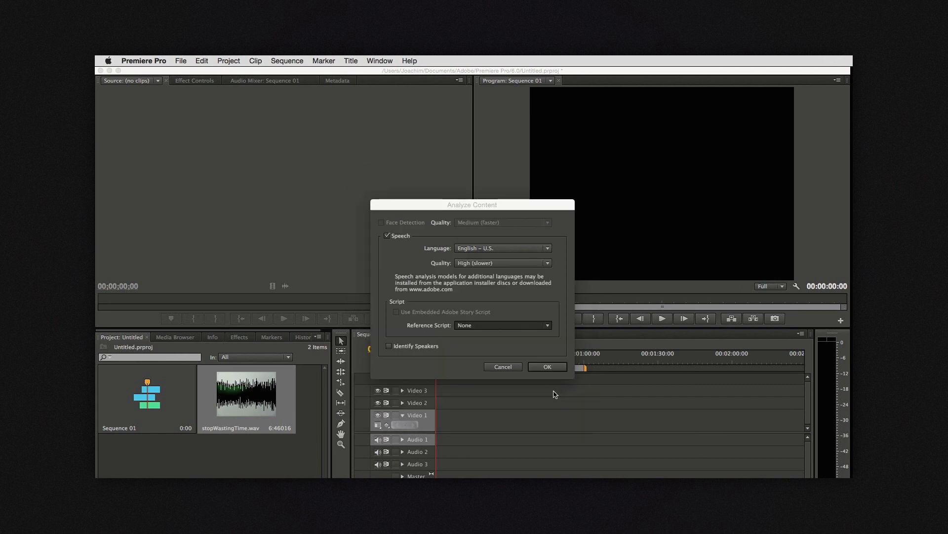
left_click(501, 325)
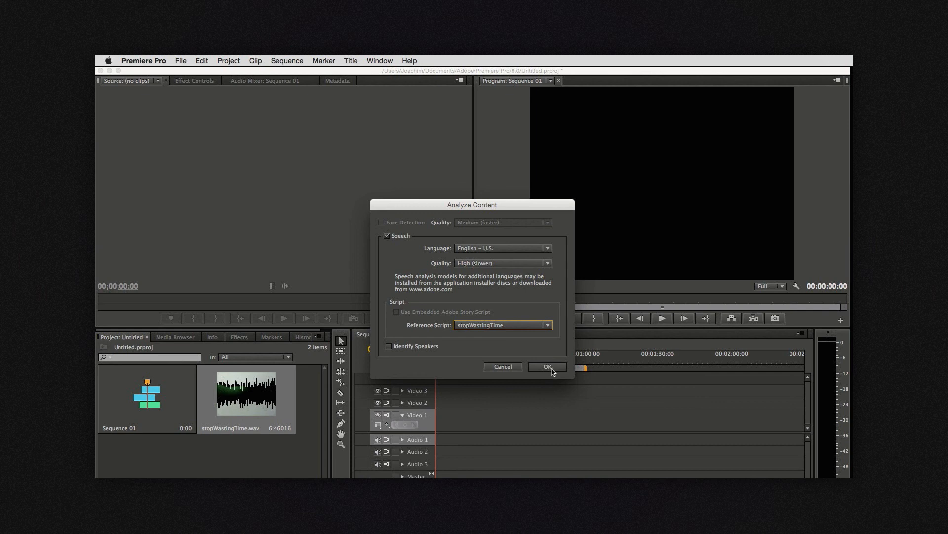
left_click(546, 366)
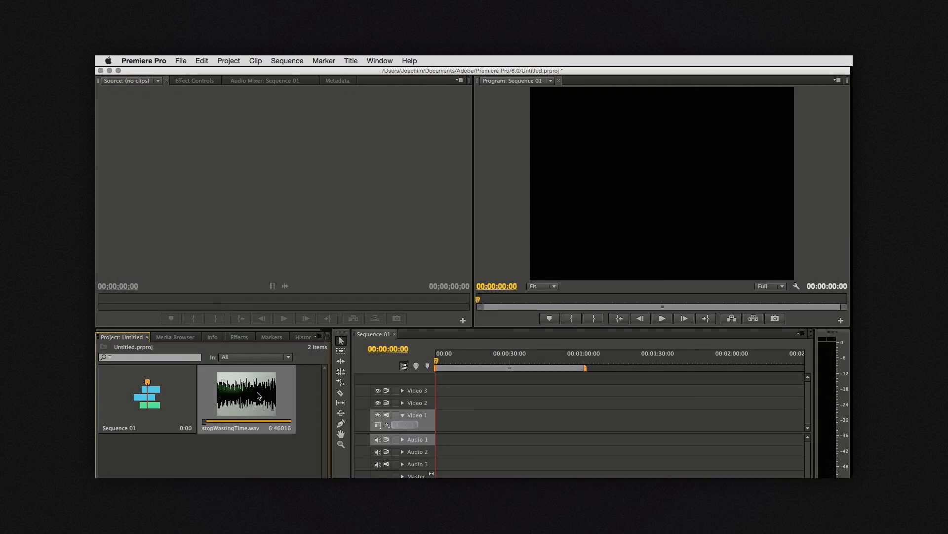
Step: Select stopWastingTime.wav in the Project panel to display its Speech Analysis transcript
left_click(379, 60)
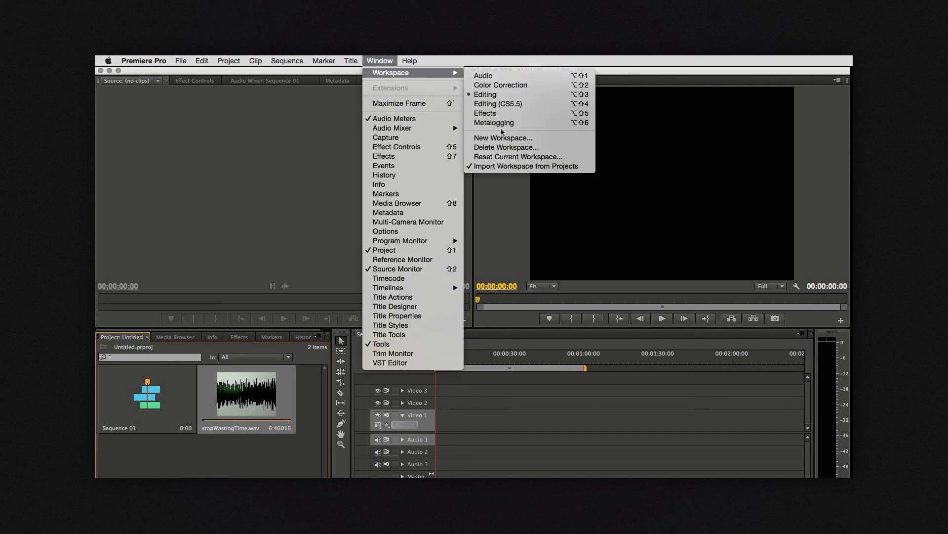
left_click(494, 123)
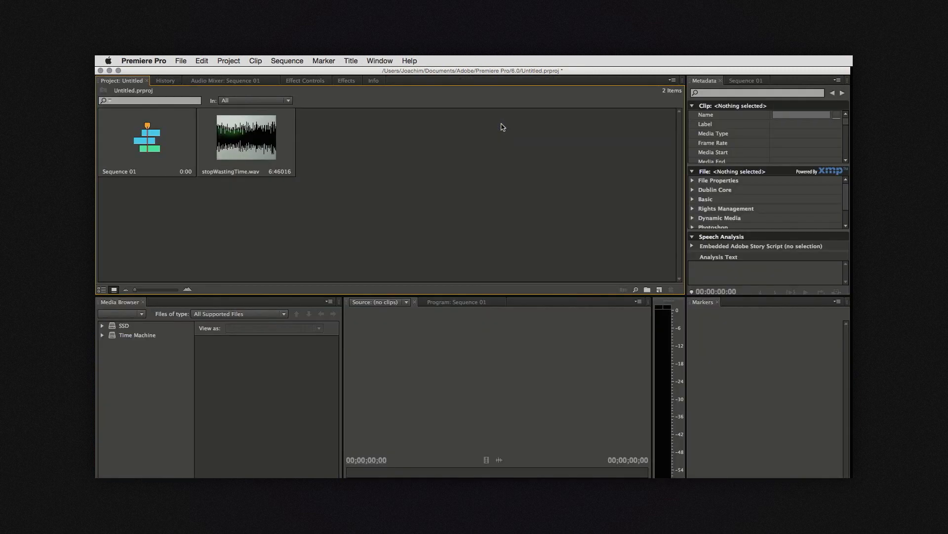
left_click(246, 137)
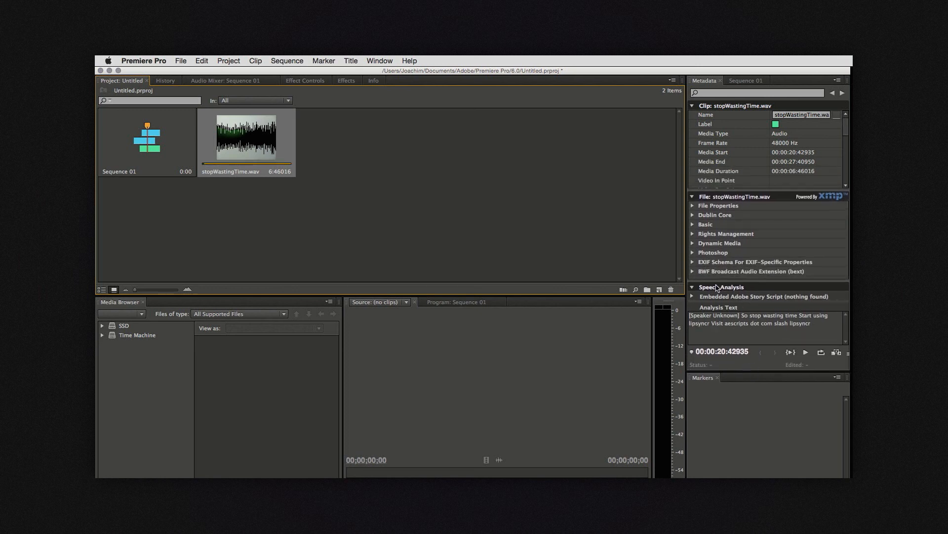
mouse_move(706, 282)
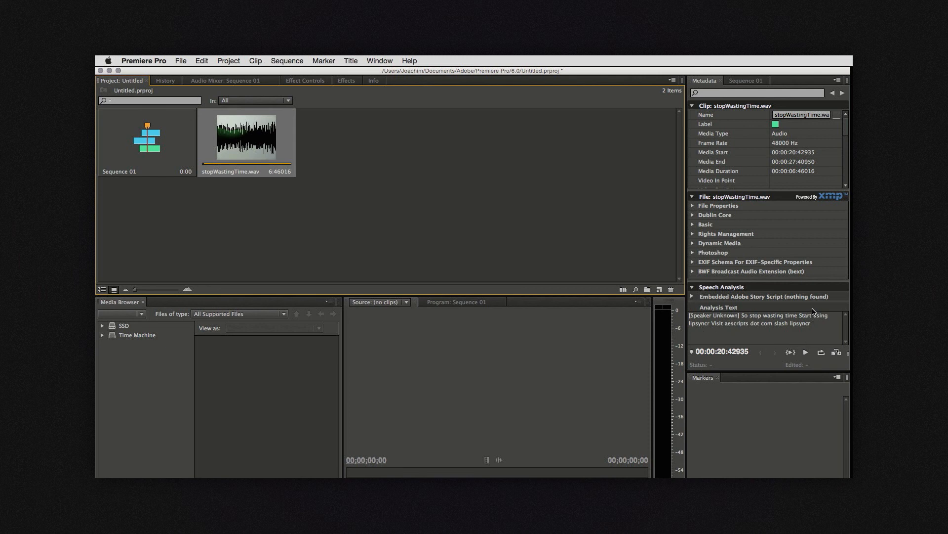
mouse_move(256, 138)
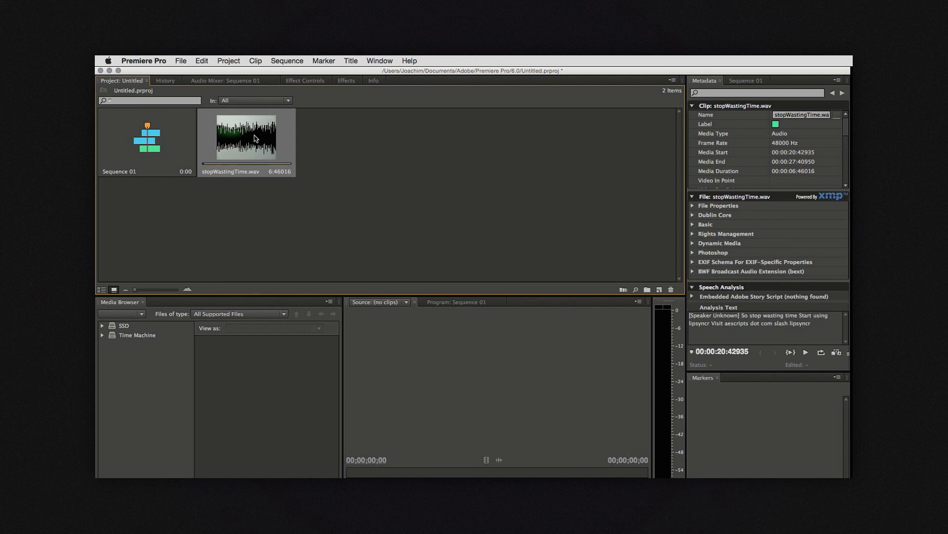
mouse_move(806, 353)
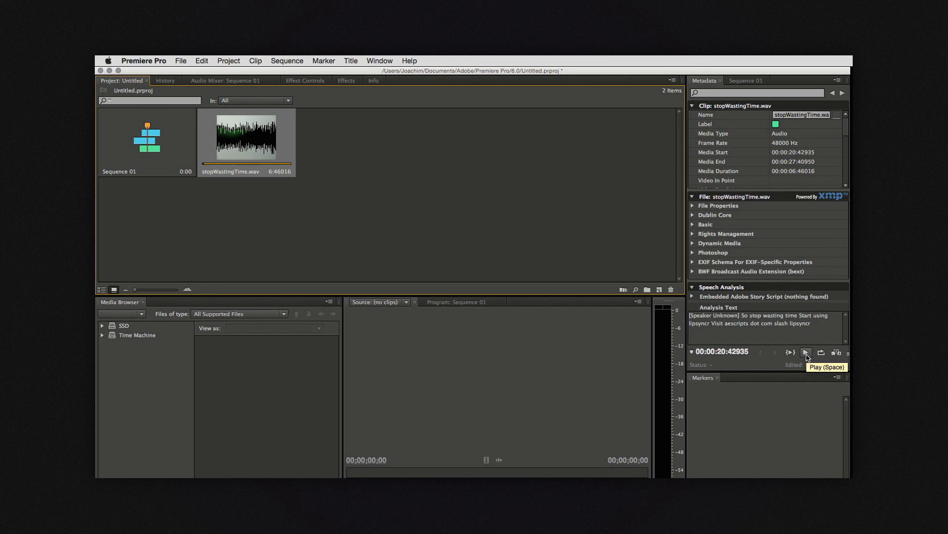
Step: Play and then stop the analysed stopWastingTime.wav audio from the Metadata panel
left_click(805, 352)
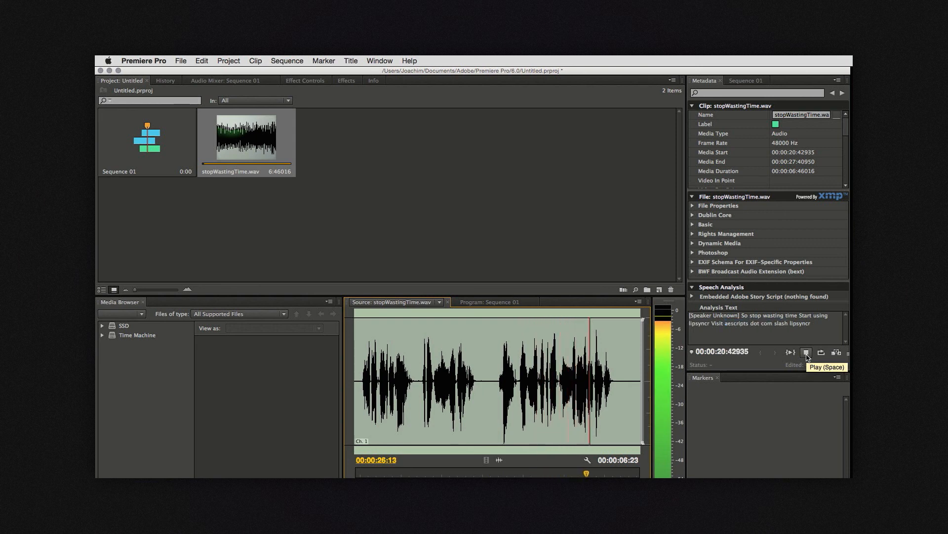
left_click(806, 352)
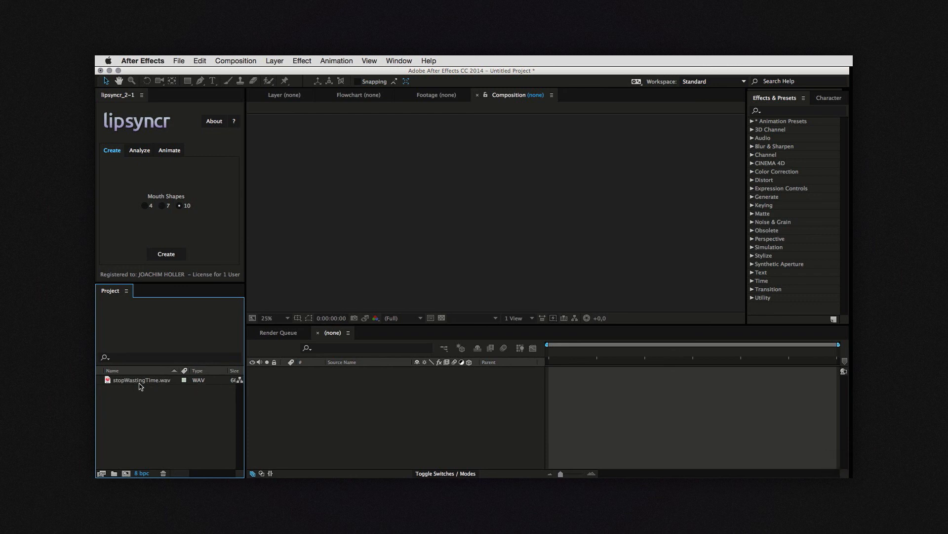
Step: Make and undo an audio comp, then create lipsyncr's MouthComp 2 mouth shapes
left_click(142, 379)
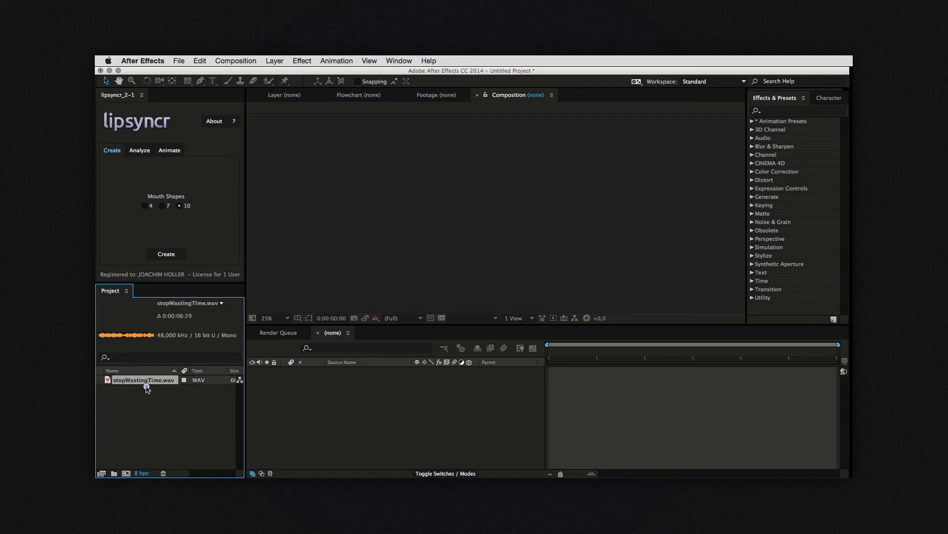
left_click(166, 253)
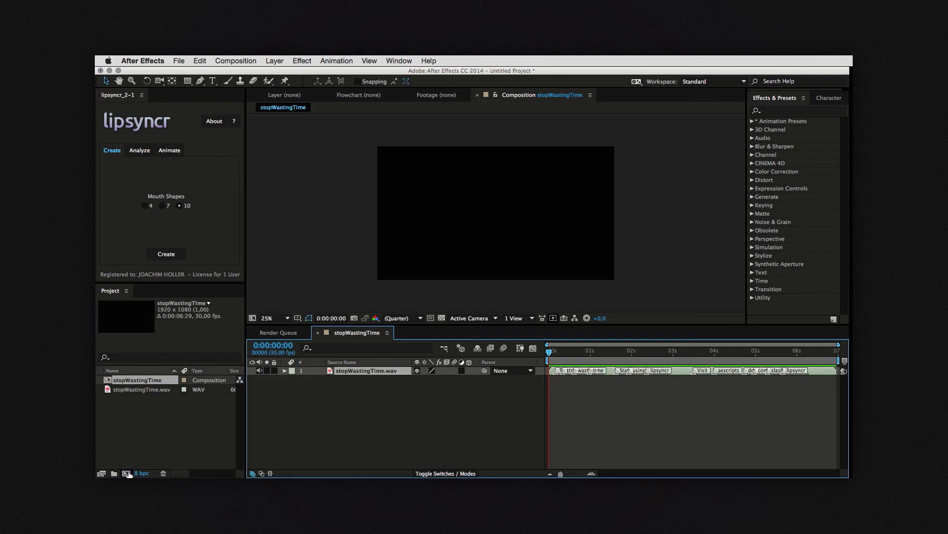
mouse_move(636, 382)
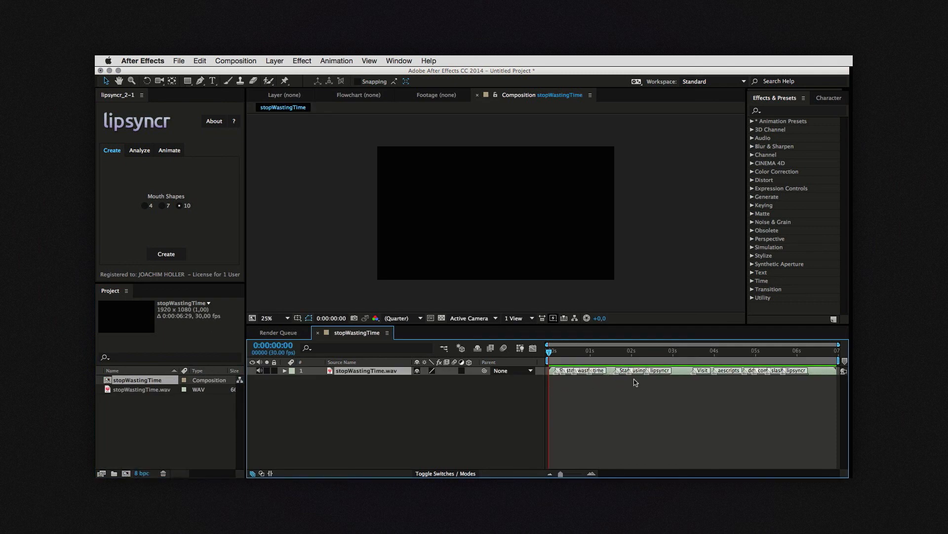
mouse_move(705, 381)
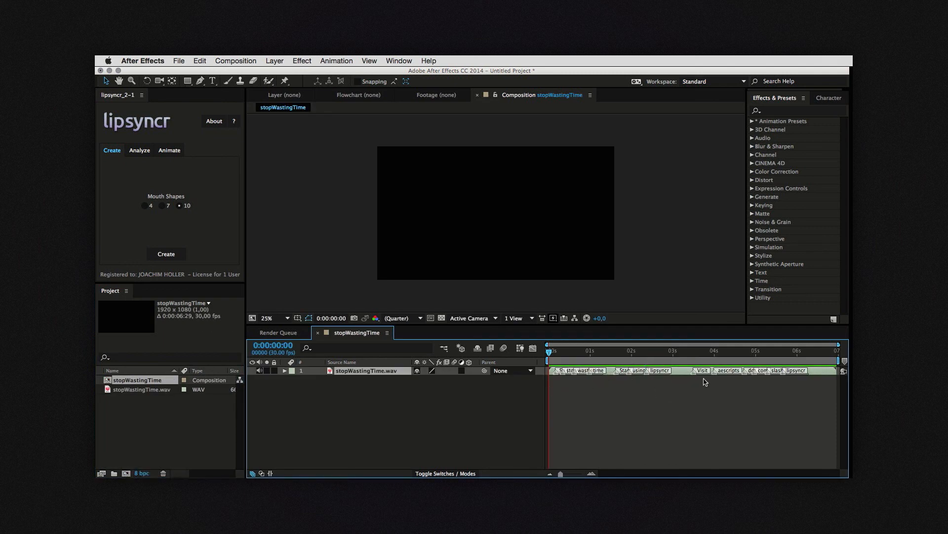
mouse_move(809, 378)
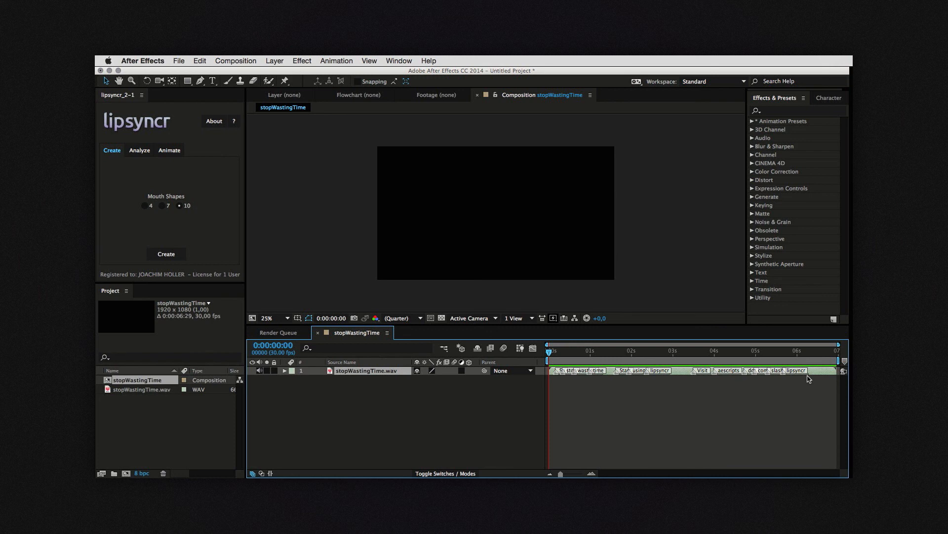
mouse_move(613, 388)
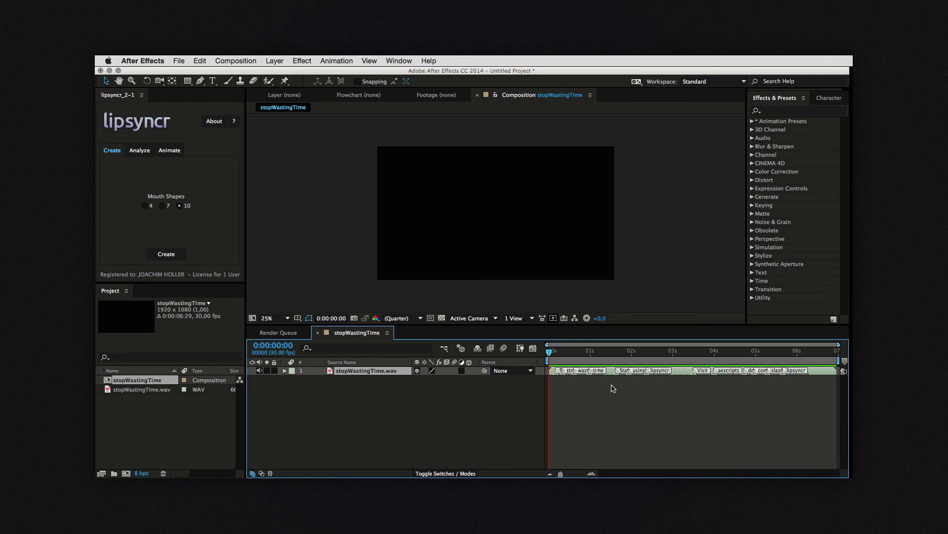
key("cmd+z")
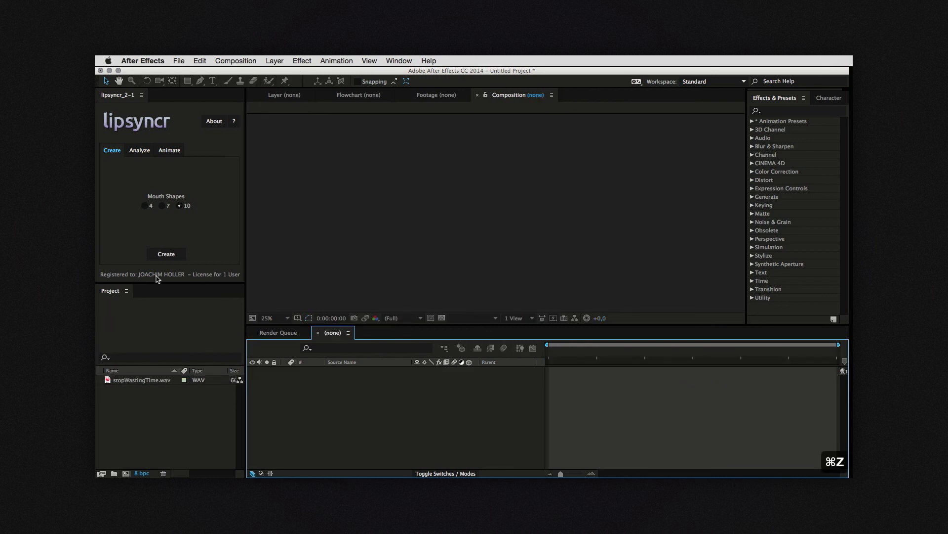
left_click(166, 254)
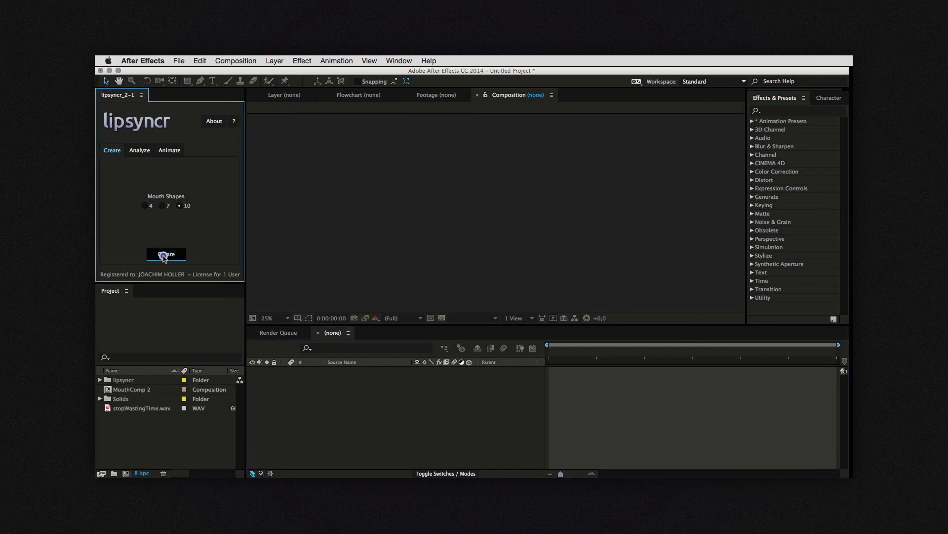
left_click(166, 253)
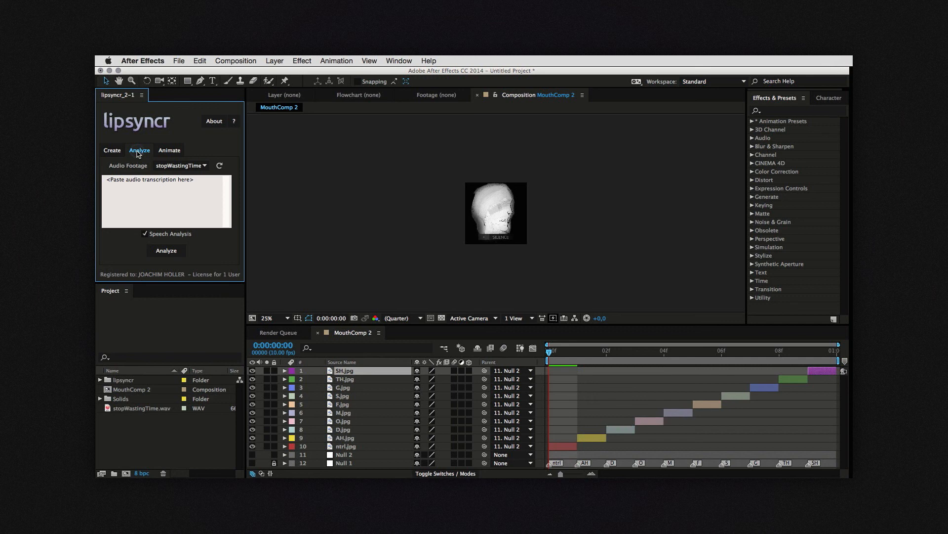
mouse_move(145, 236)
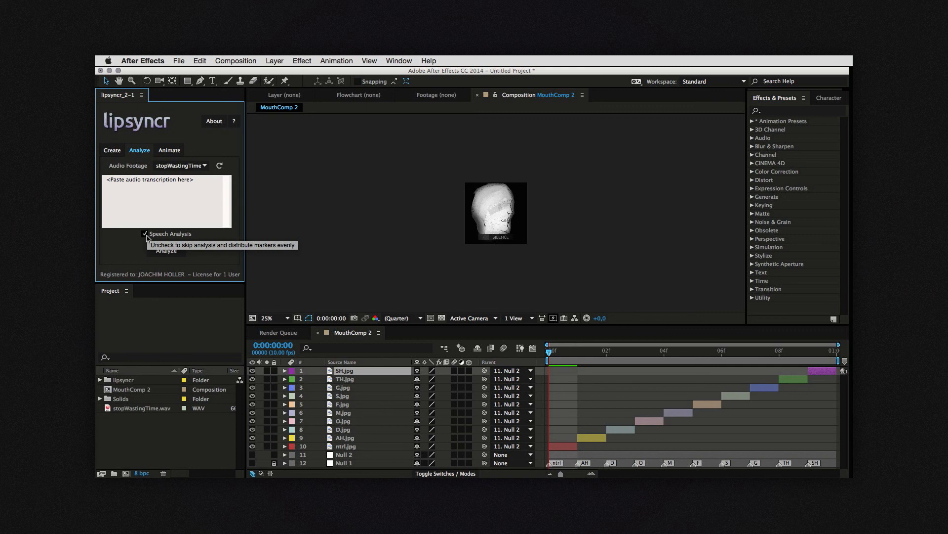
mouse_move(153, 235)
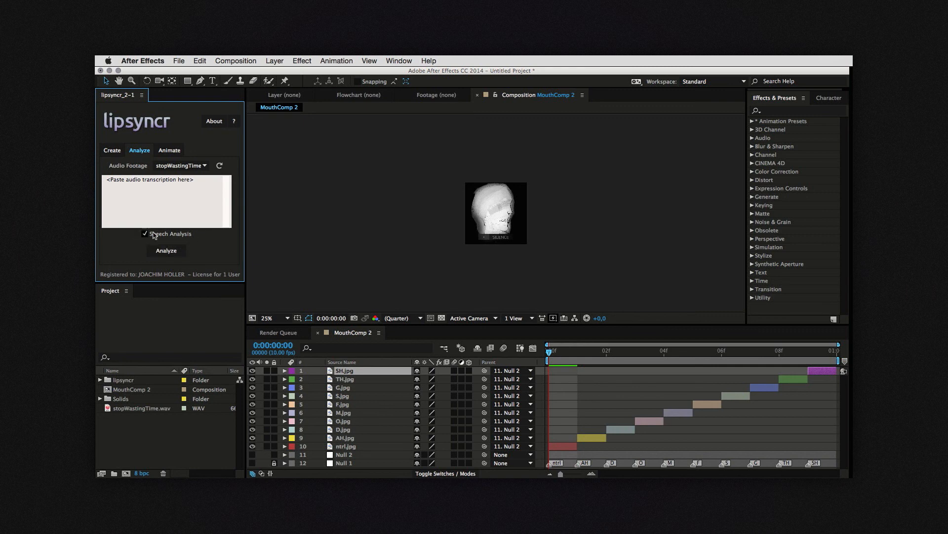
Step: Run lipsyncr Analyze with Speech Analysis unchecked to build the lipsyncr 1 comp
left_click(145, 234)
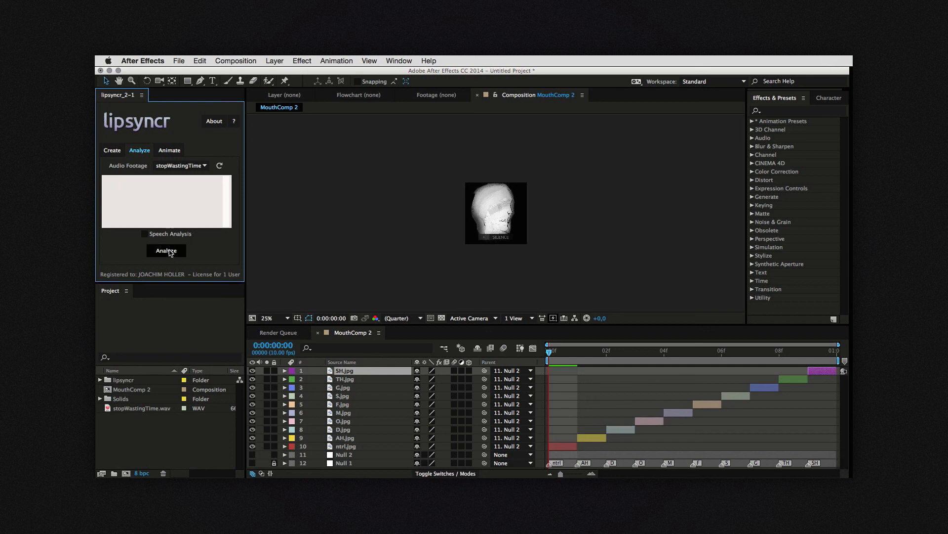
left_click(166, 250)
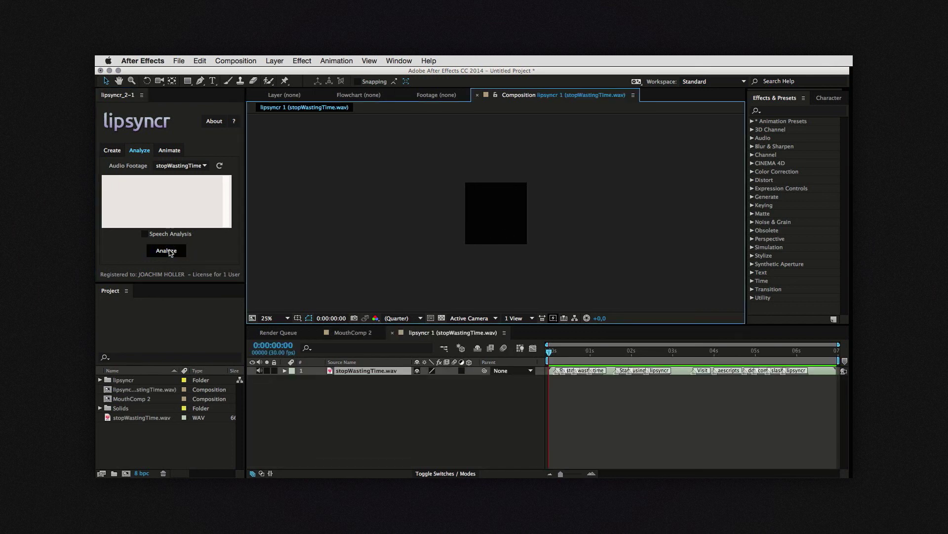
mouse_move(742, 399)
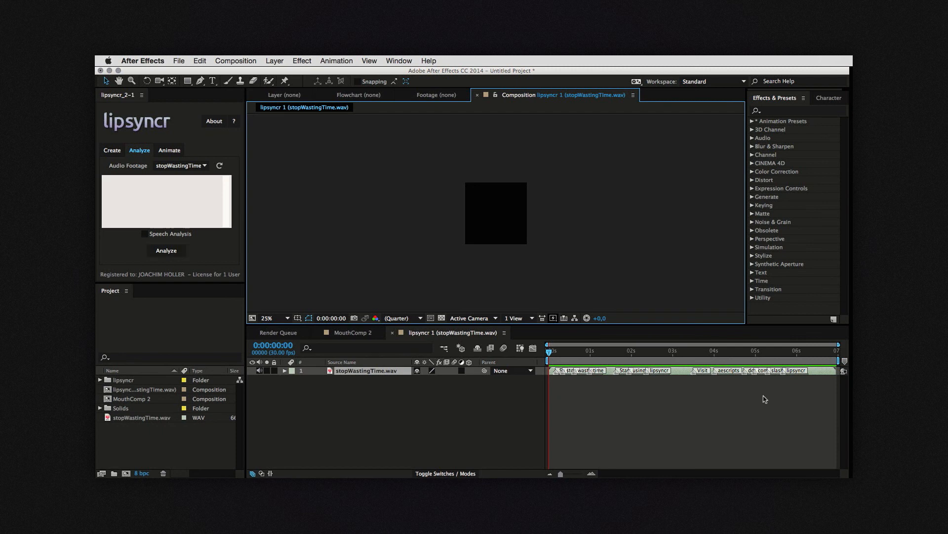
mouse_move(389, 253)
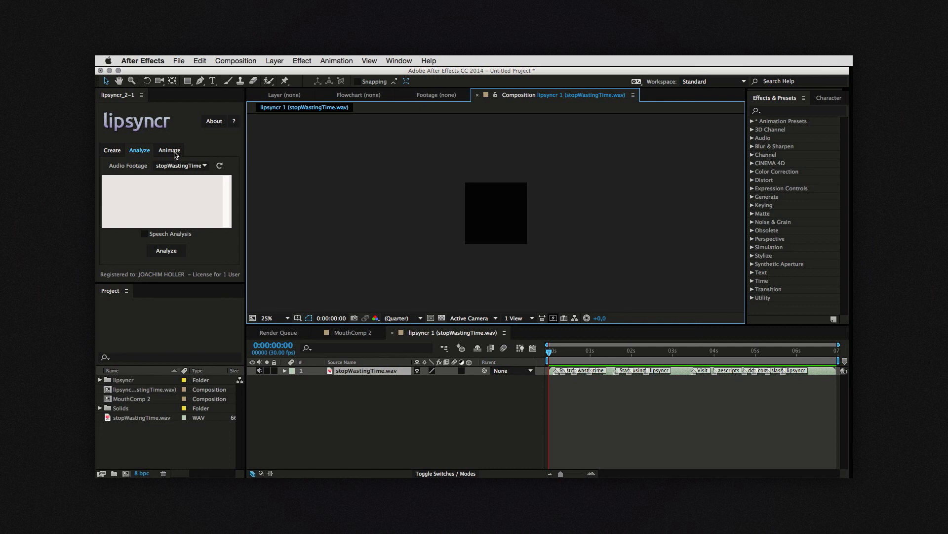
Step: Animate with Mouth Source MouthComp 2 and Analysis Comp lipsyncr 1 in lipsyncr
left_click(169, 151)
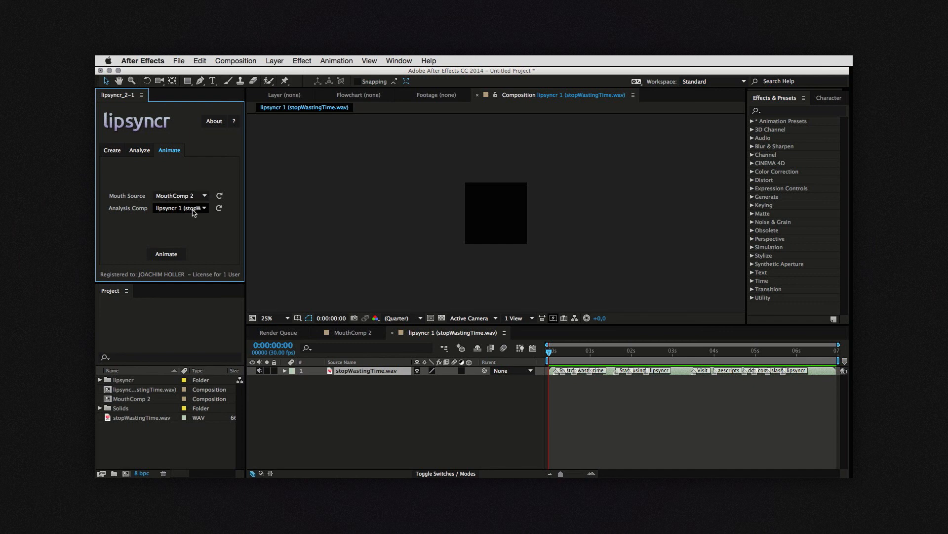
mouse_move(166, 253)
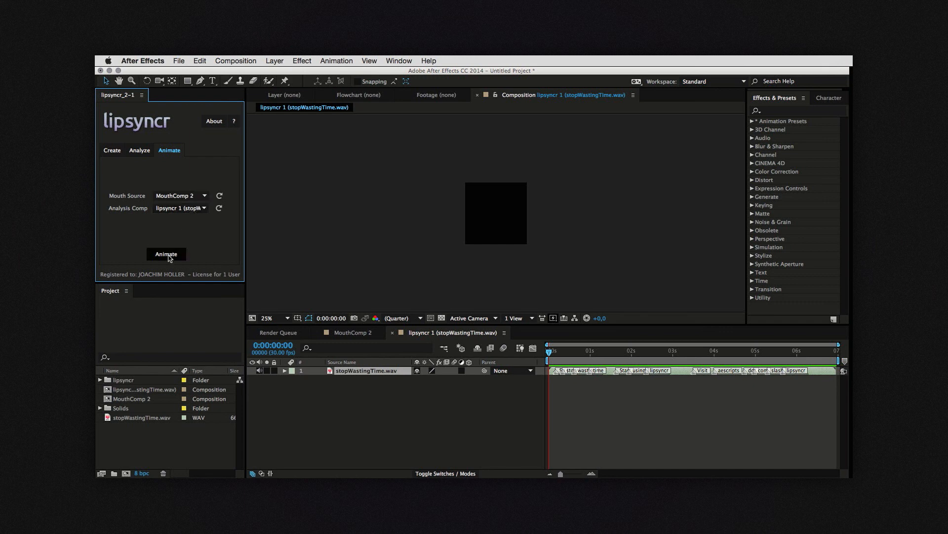
left_click(166, 253)
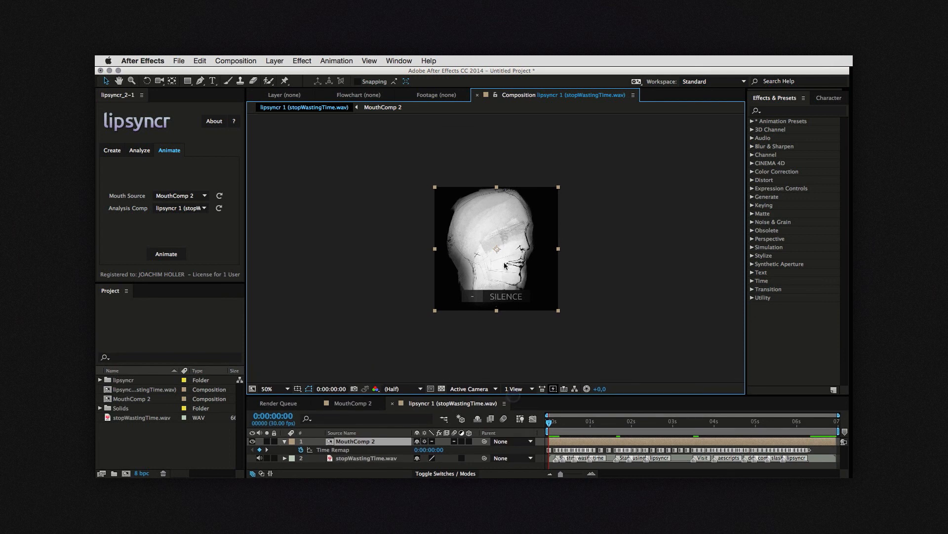
Step: Zoom the viewer to 100% and scrub to about 1:03 to see the D mouth
left_click(267, 388)
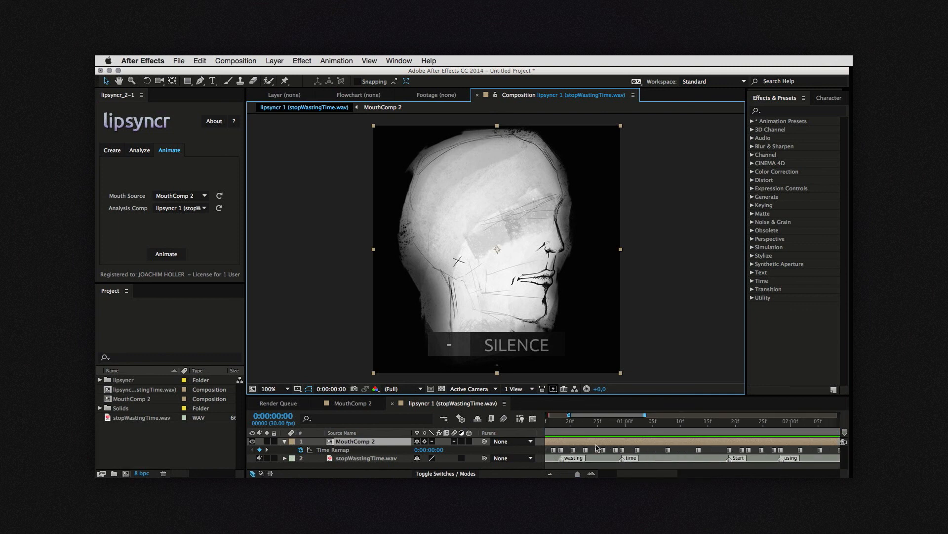
left_click(638, 424)
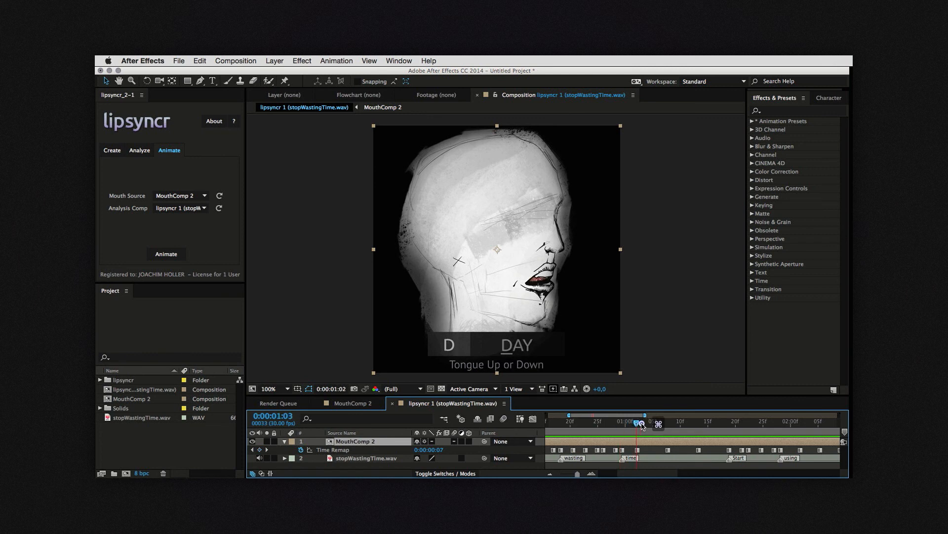